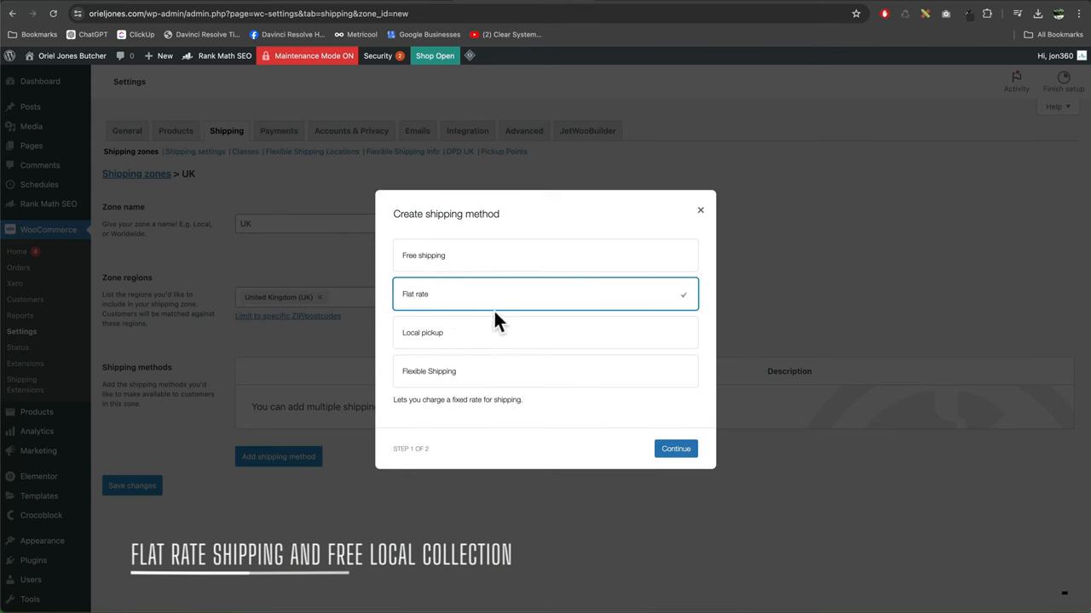
# Open the WordPress admin Dashboard for the store
pyautogui.click(545, 332)
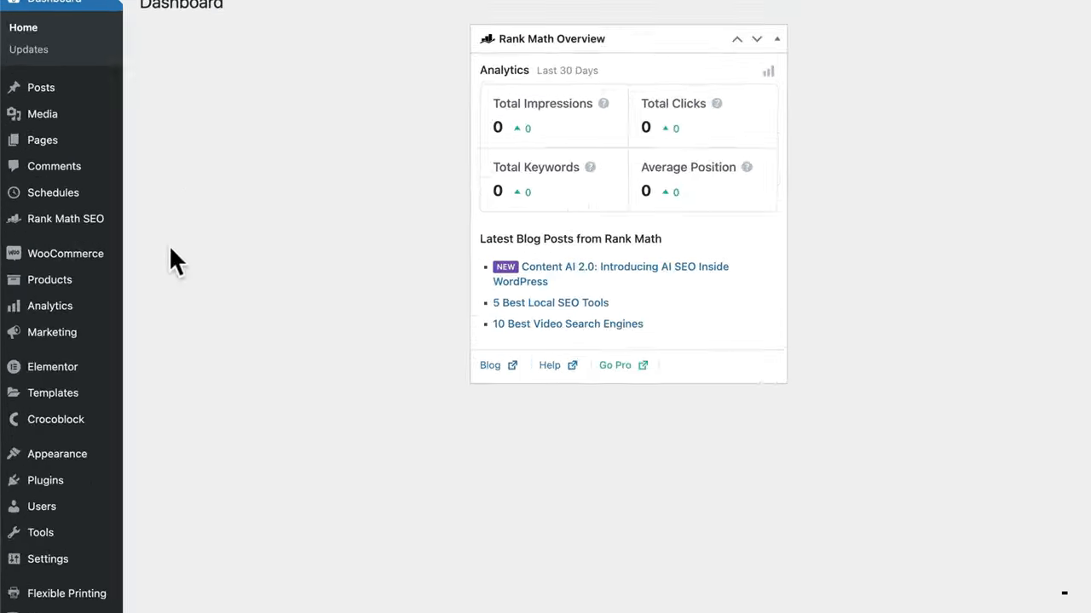
pyautogui.moveTo(65, 253)
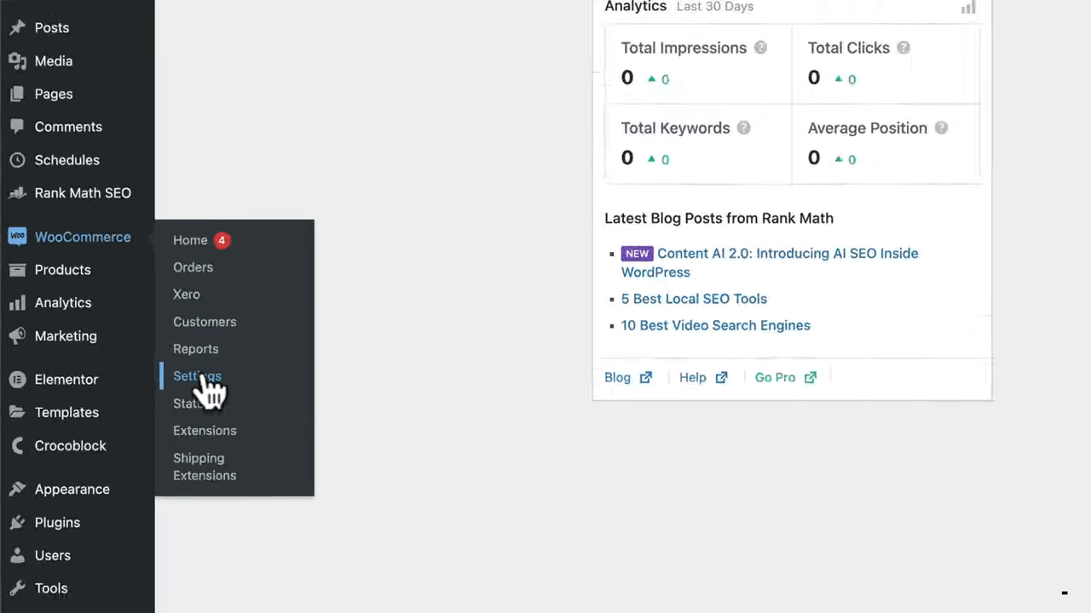
# Go to WooCommerce Settings and show the Shipping zones page
pyautogui.click(198, 376)
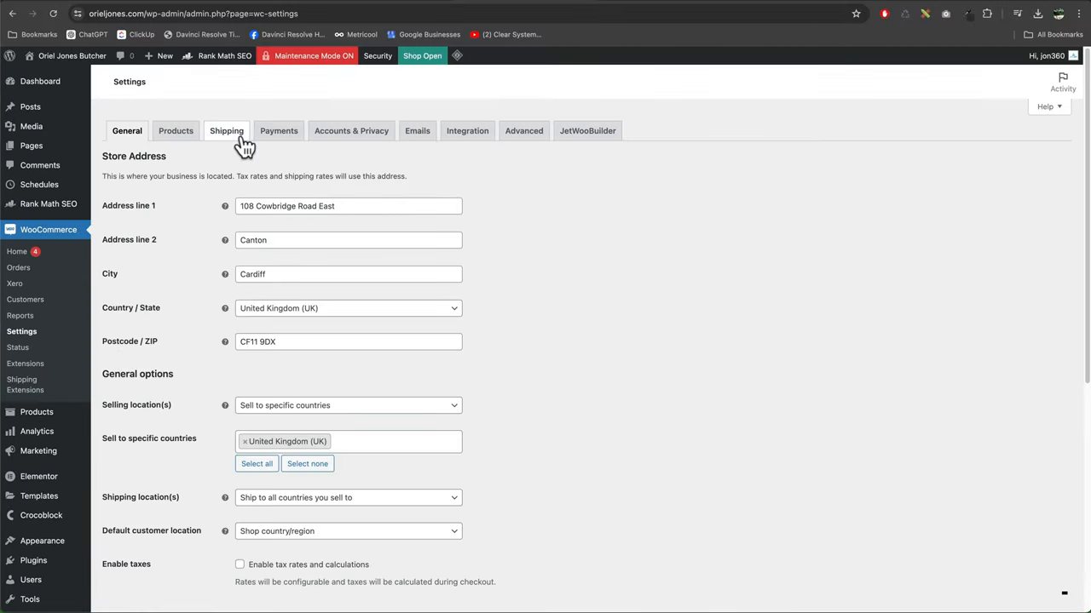
pyautogui.click(227, 129)
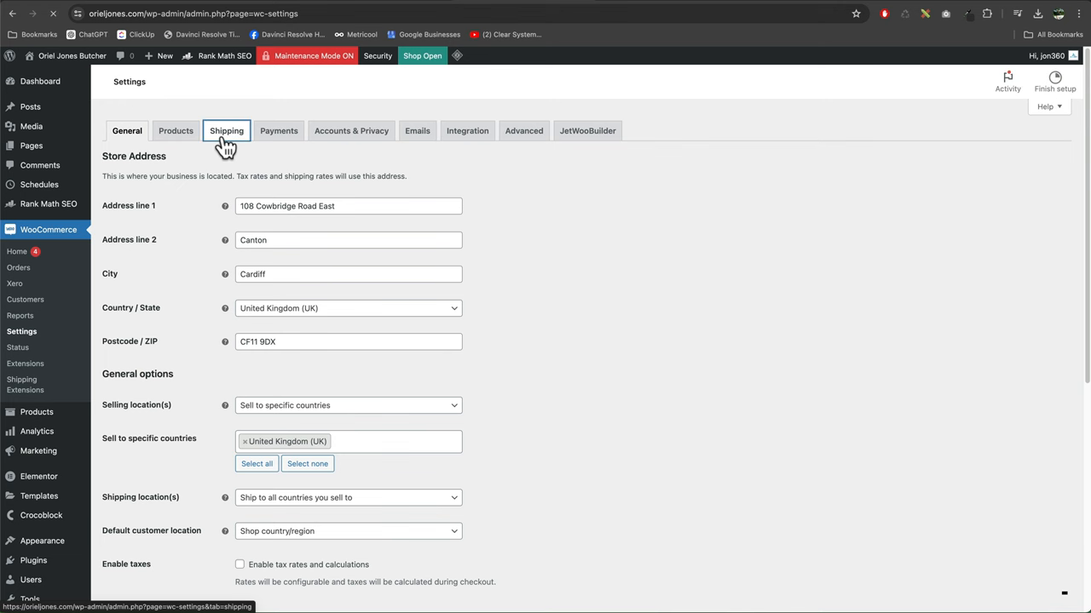
pyautogui.click(227, 130)
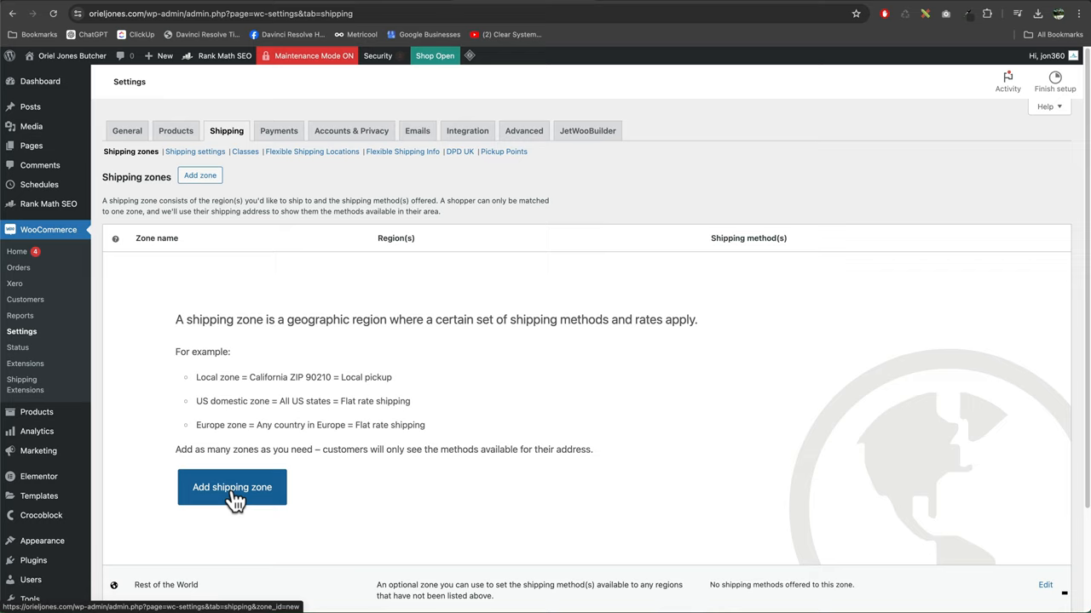
# Create a new shipping zone named 'UK' and pick United Kingdom (UK) as its region
pyautogui.click(232, 487)
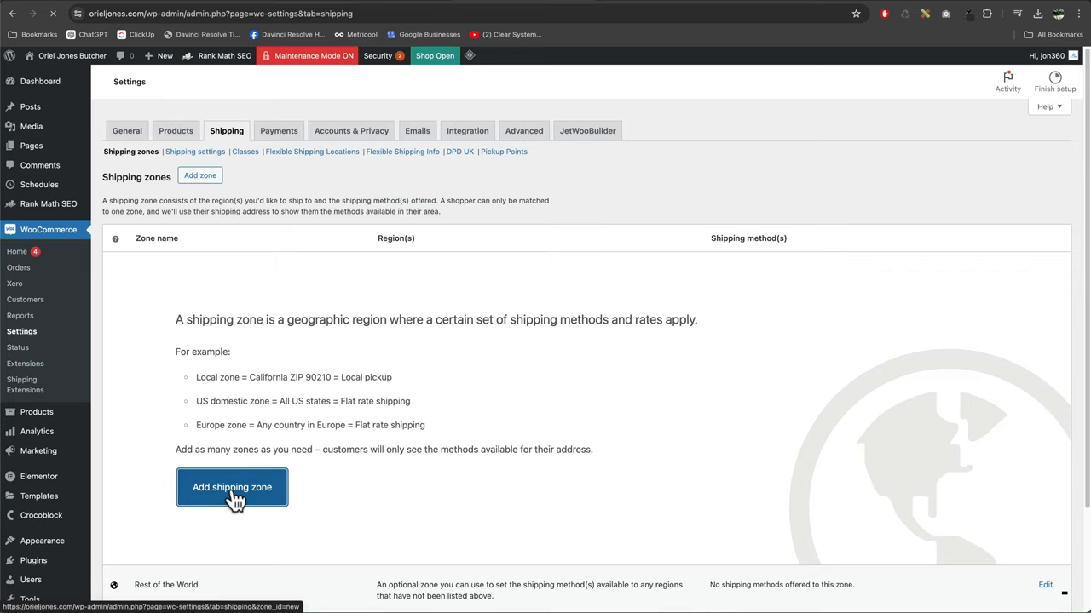
pyautogui.click(232, 488)
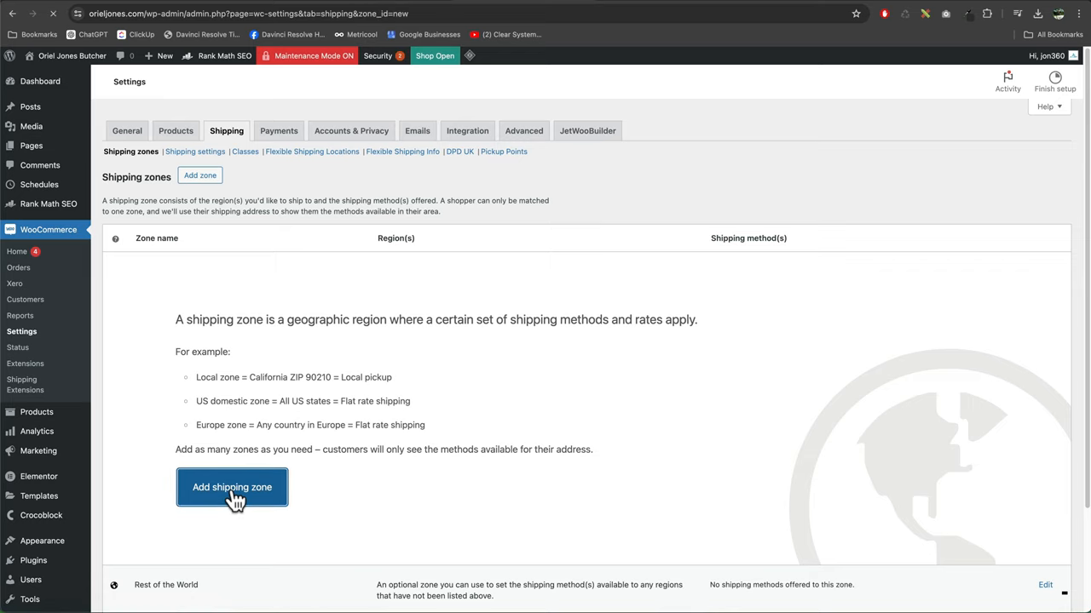
pyautogui.click(231, 487)
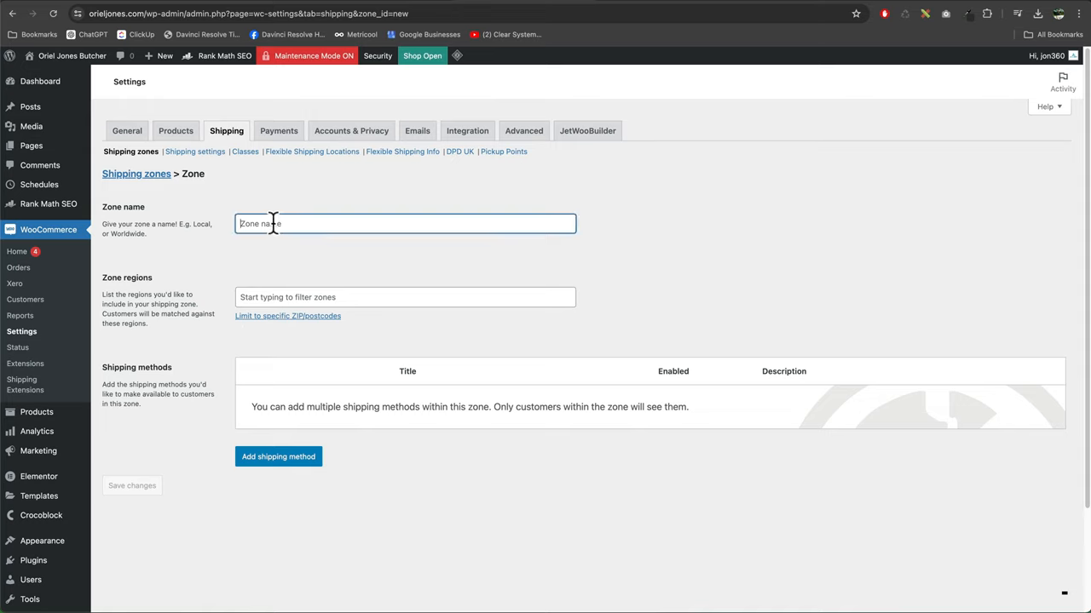
pyautogui.write('U')
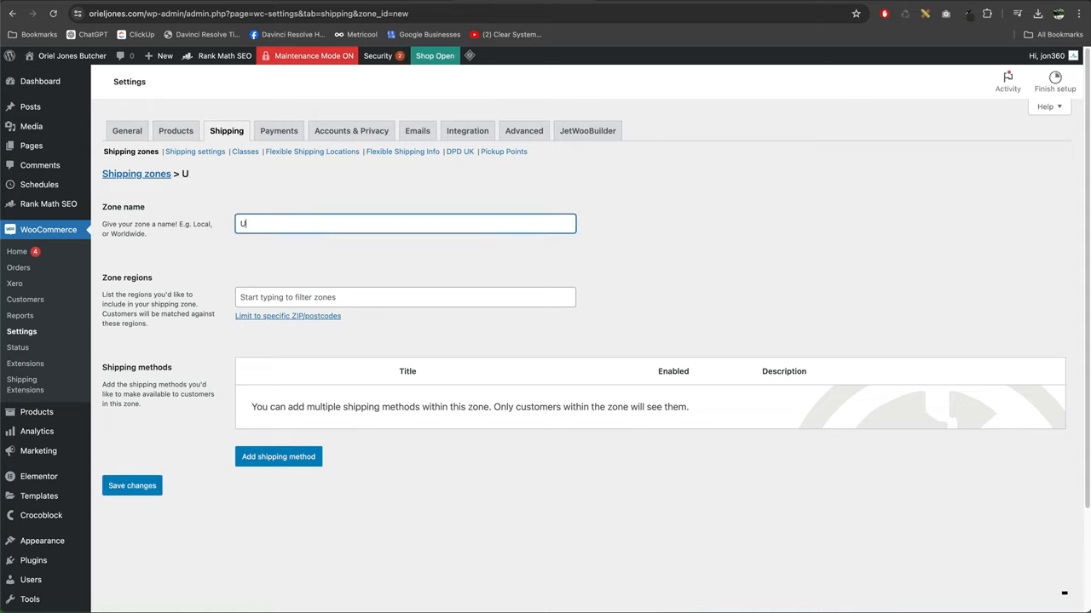
pyautogui.write('K')
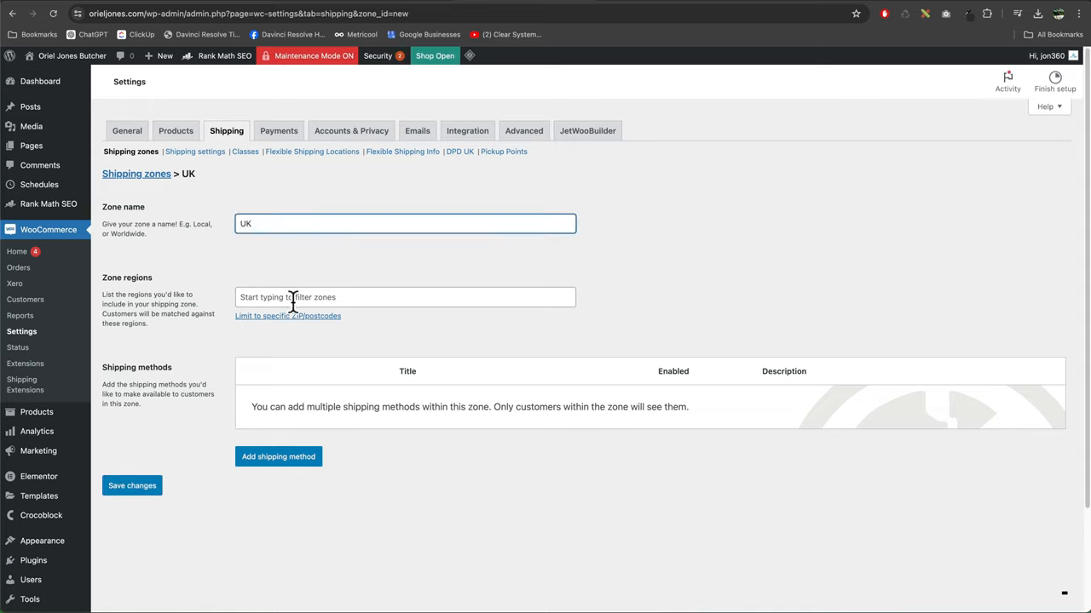
pyautogui.click(406, 297)
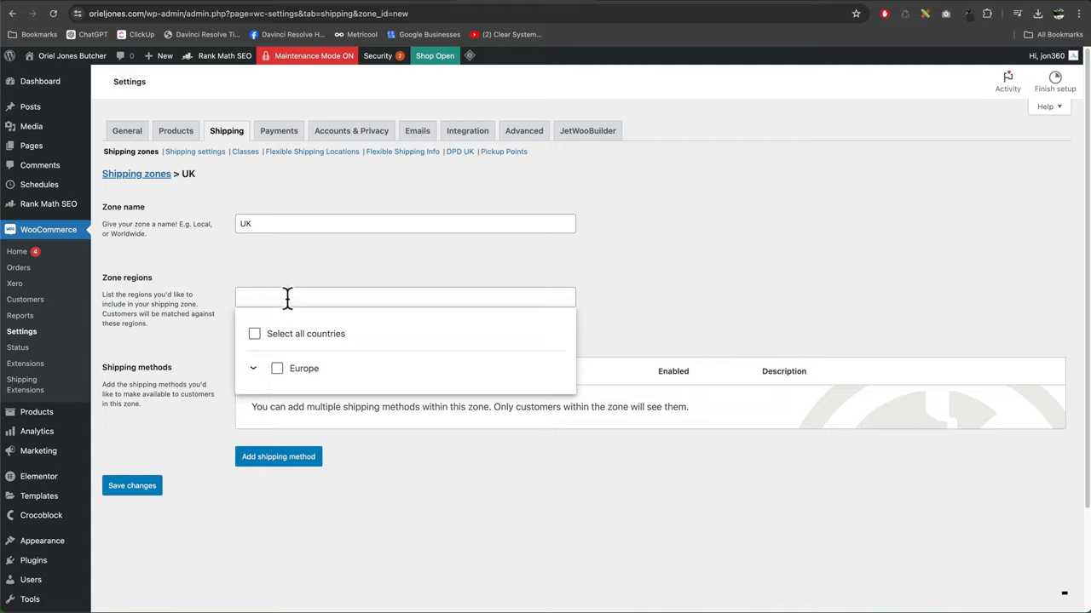
pyautogui.write('uni')
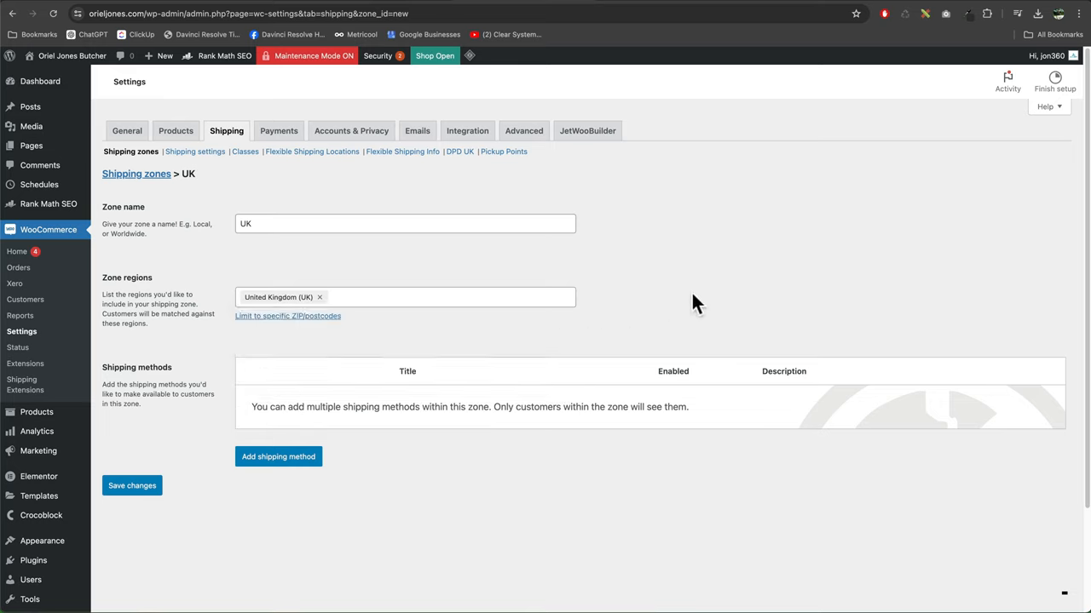
pyautogui.moveTo(426, 332)
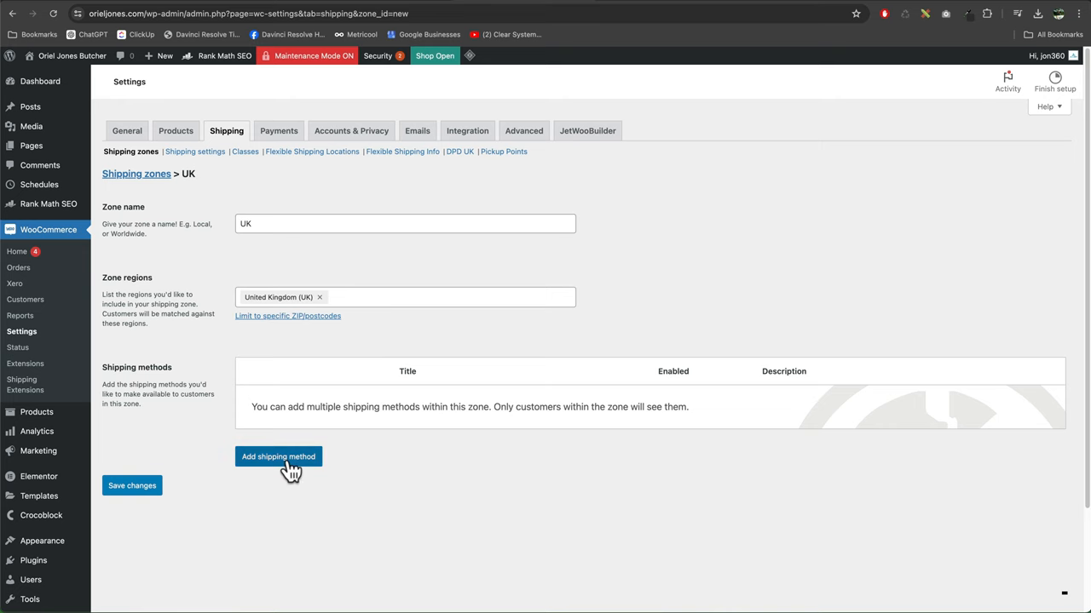
# Add an enabled Flat rate method with cost 10 to the UK zone and save the zone
pyautogui.click(279, 457)
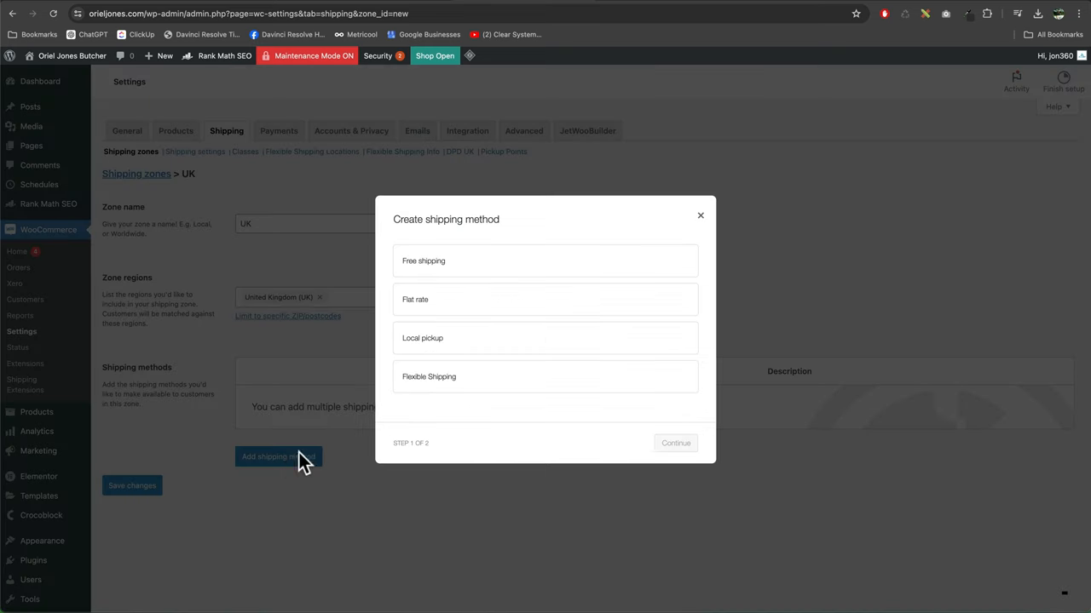
pyautogui.click(545, 300)
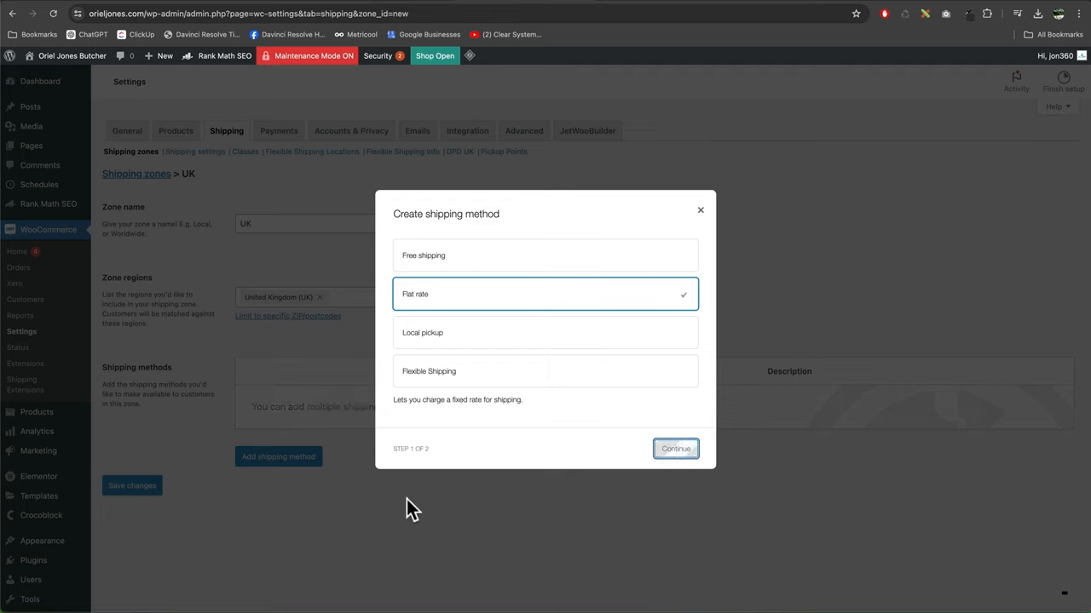
pyautogui.click(675, 448)
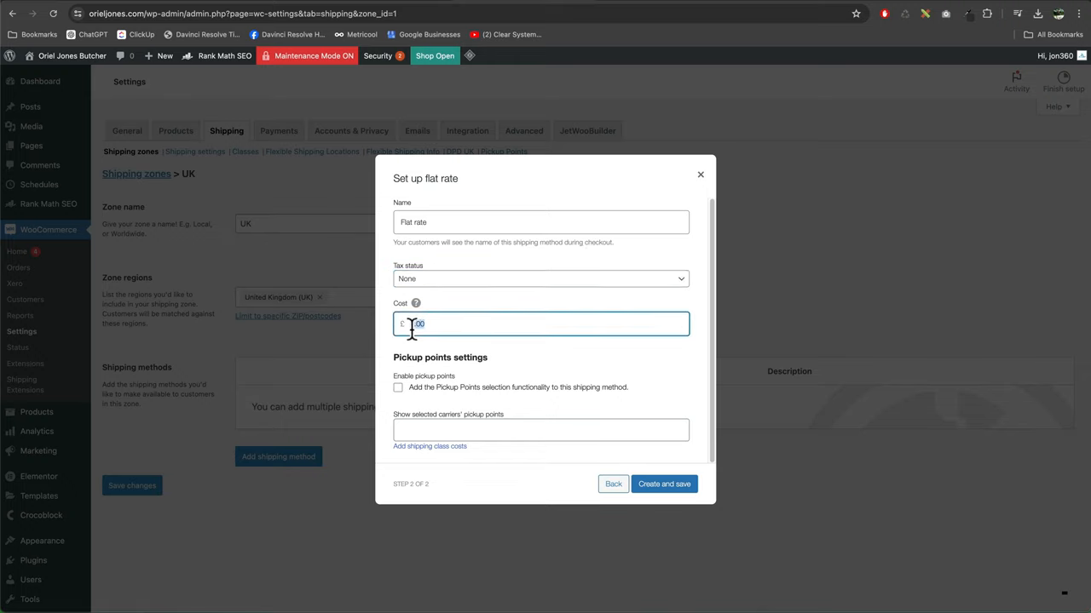
pyautogui.write('10')
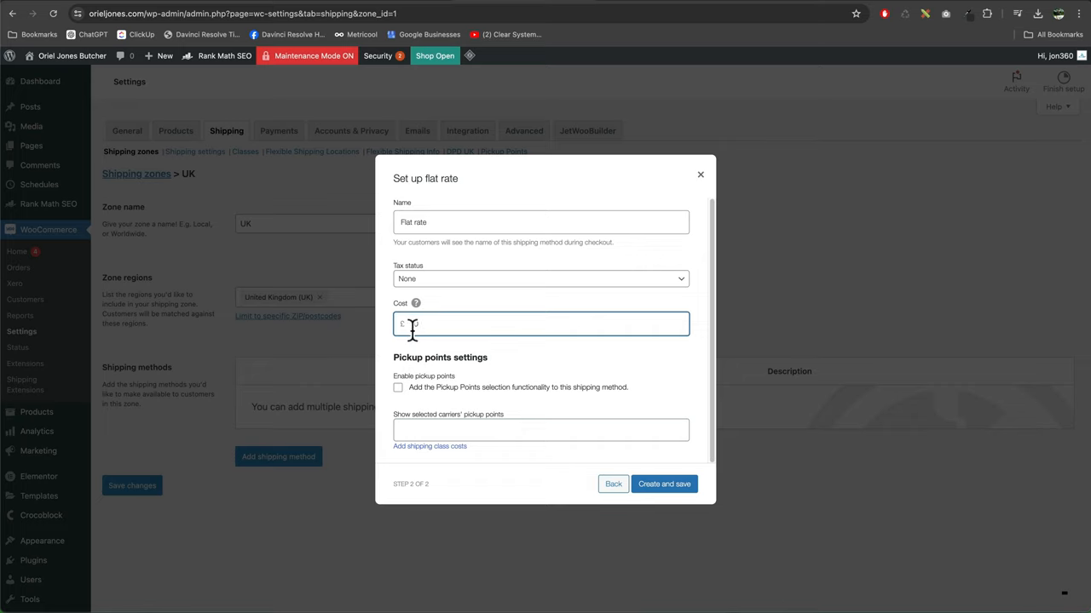
pyautogui.write('10')
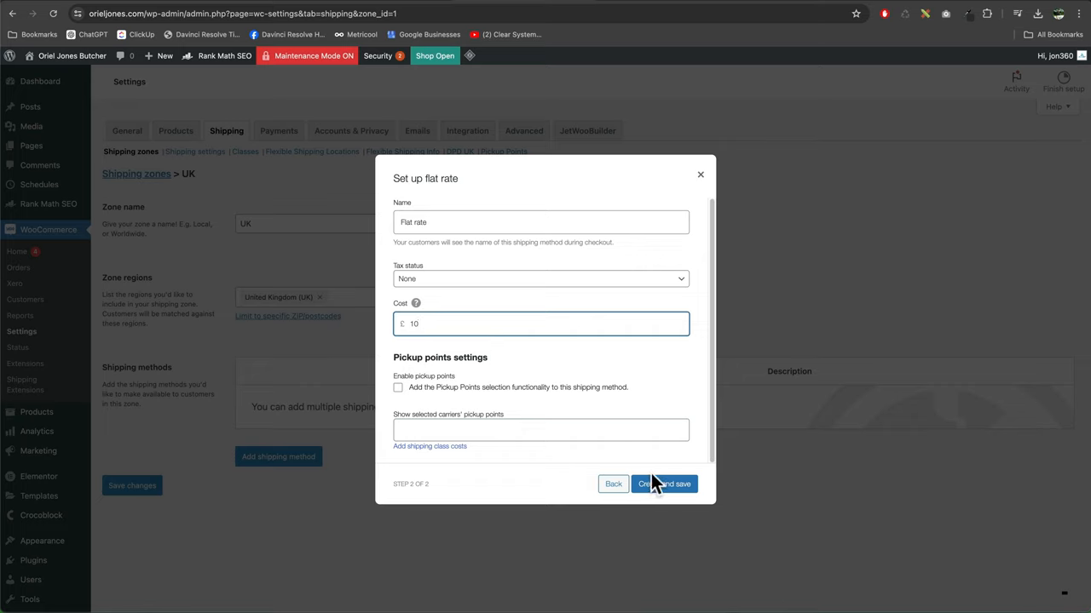
pyautogui.click(664, 484)
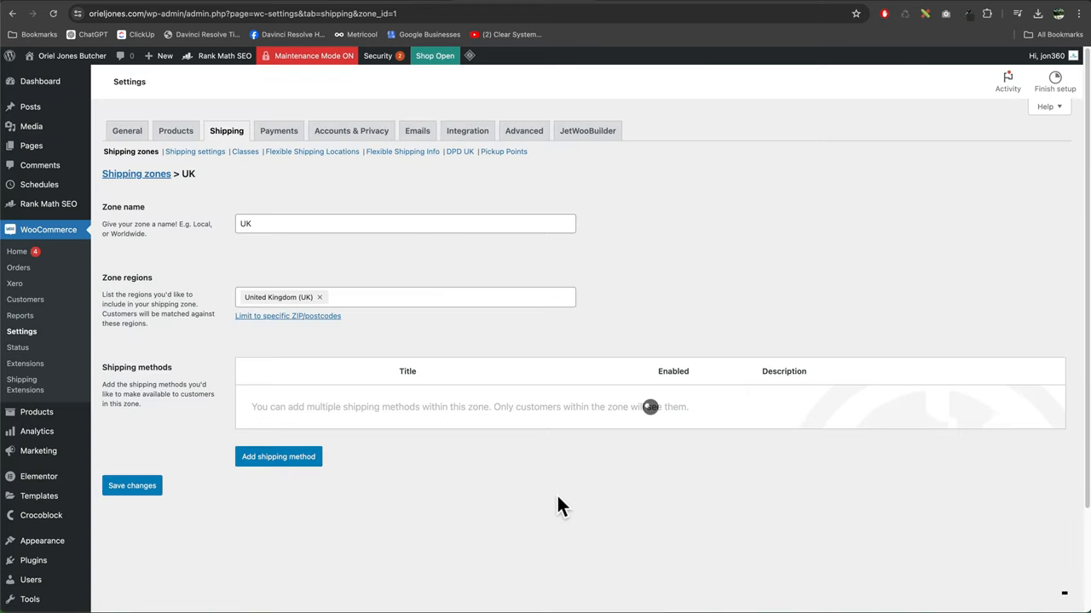
pyautogui.moveTo(520, 486)
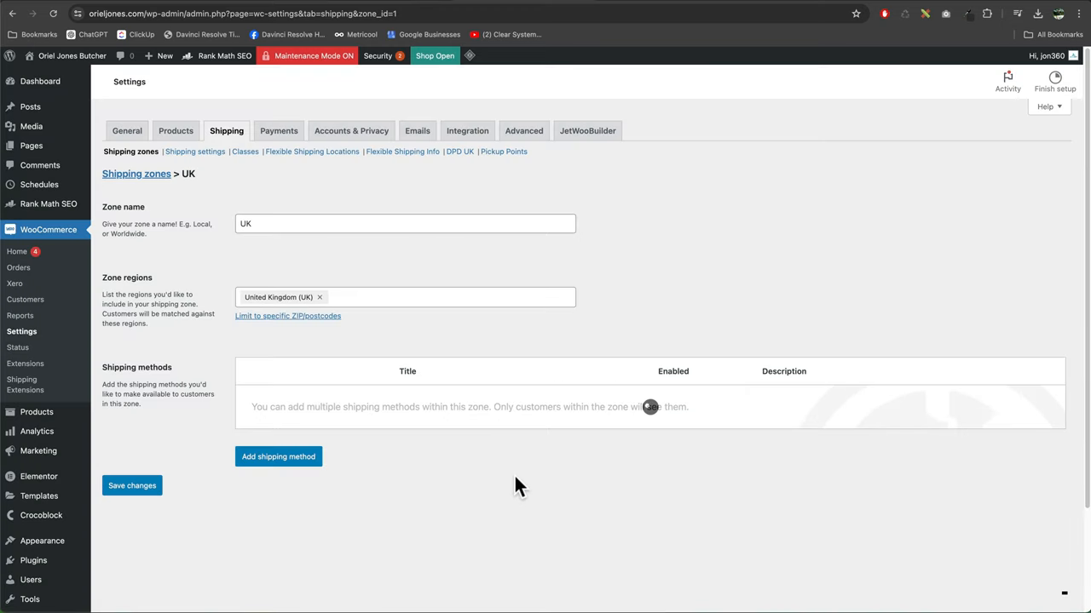
pyautogui.click(278, 457)
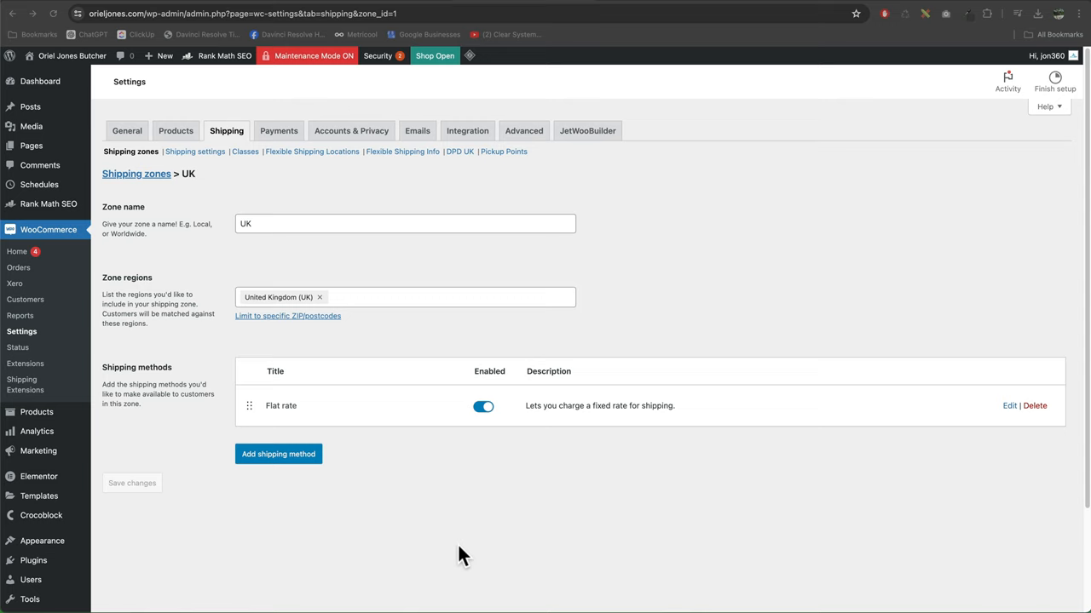
pyautogui.moveTo(380, 450)
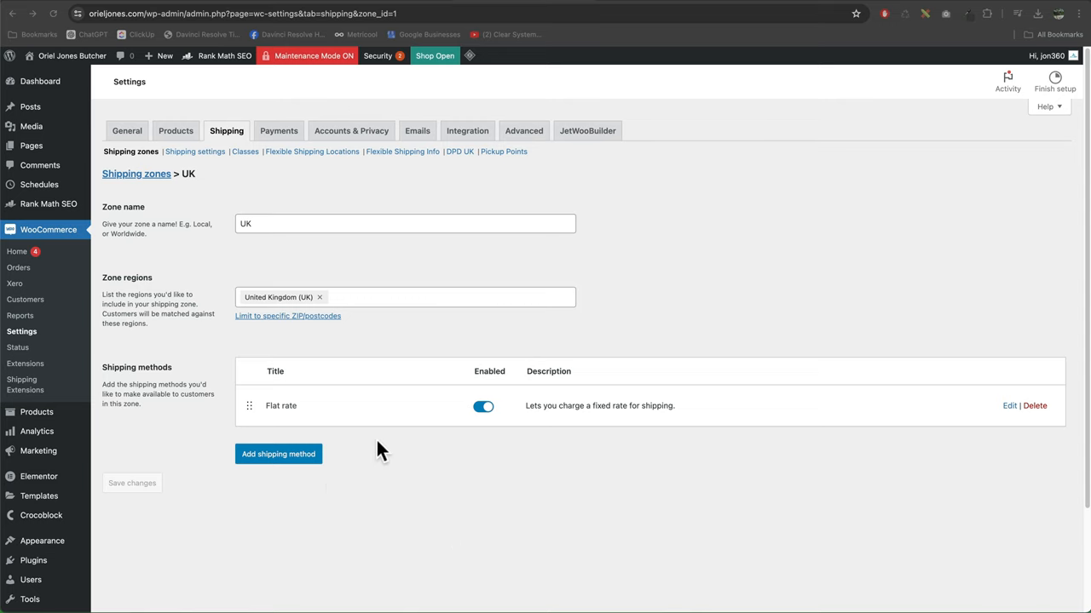
# Add a Local pickup method with Tax status None to the UK zone
pyautogui.click(279, 453)
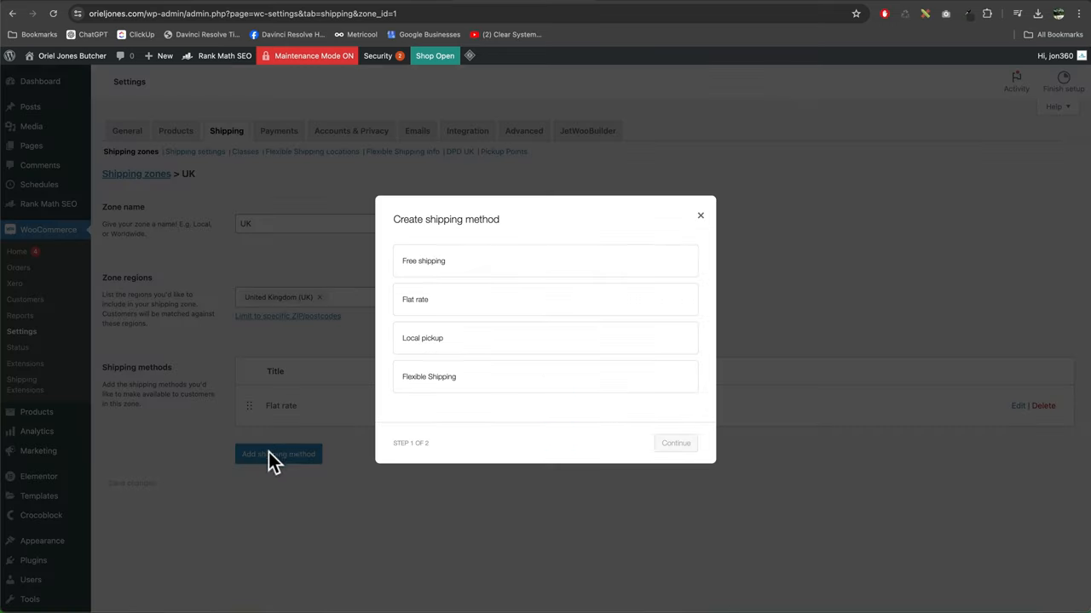
pyautogui.click(546, 327)
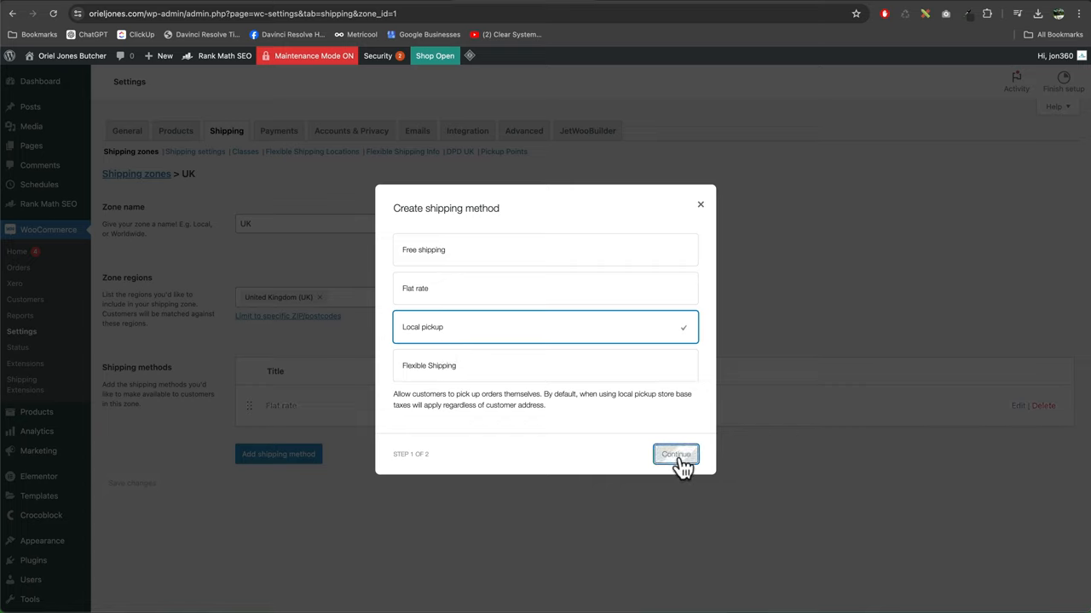
pyautogui.click(675, 453)
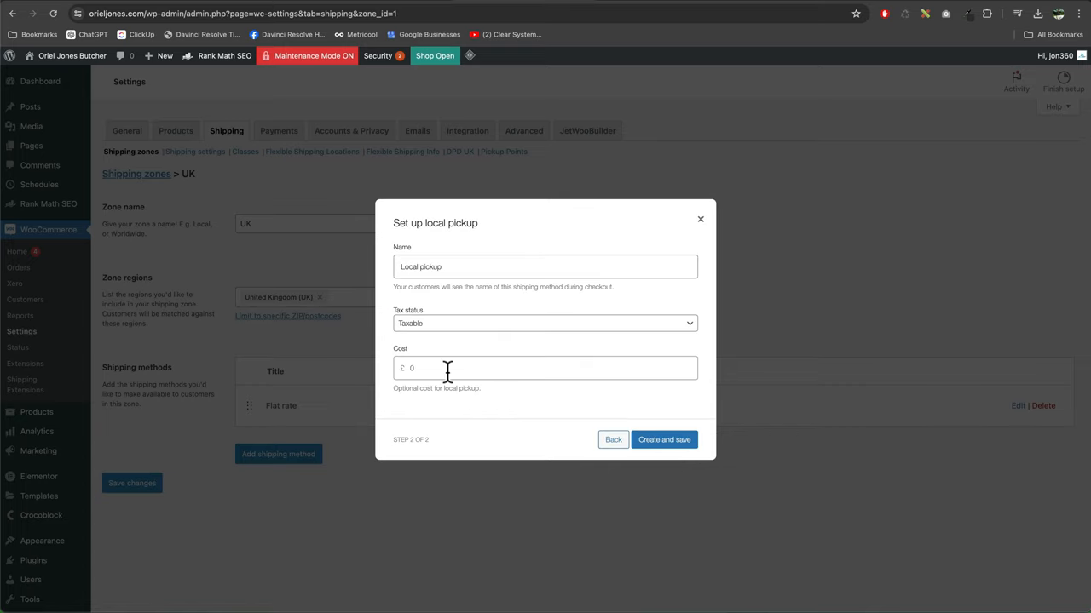
pyautogui.click(545, 324)
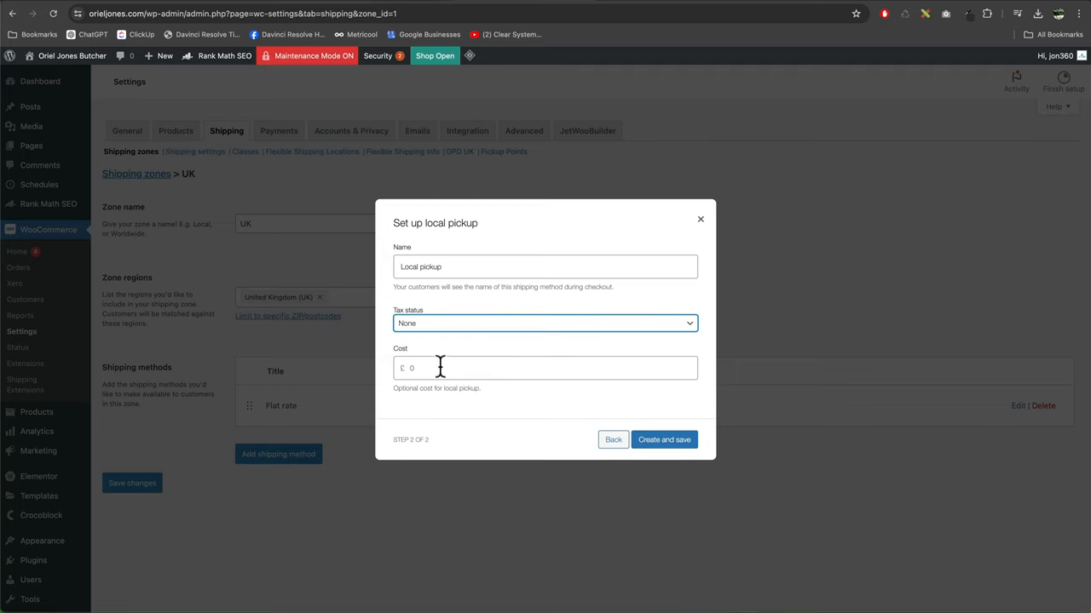
pyautogui.click(545, 368)
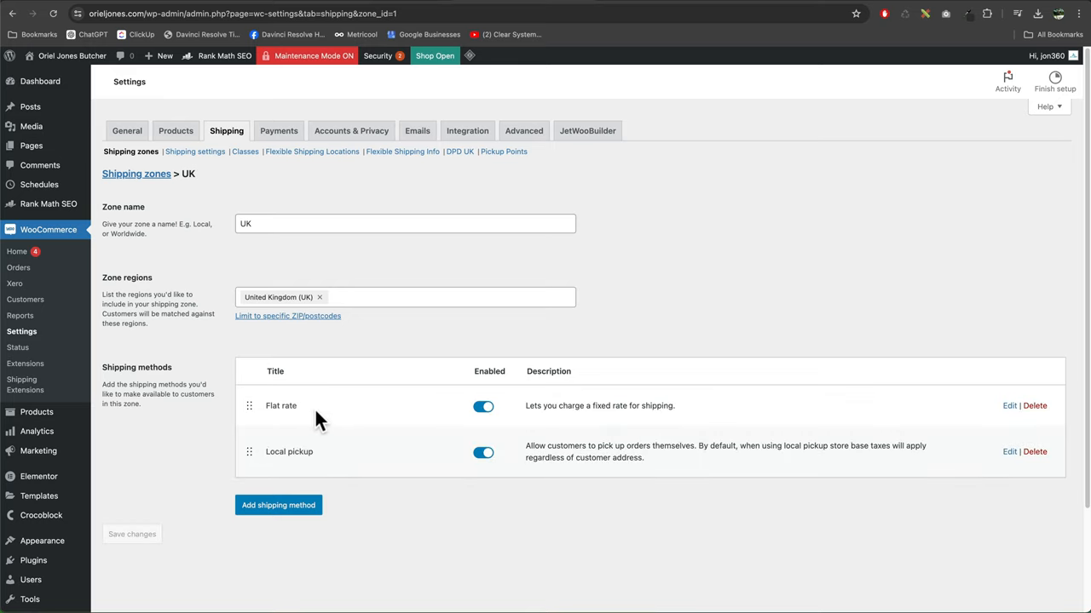
pyautogui.moveTo(320, 467)
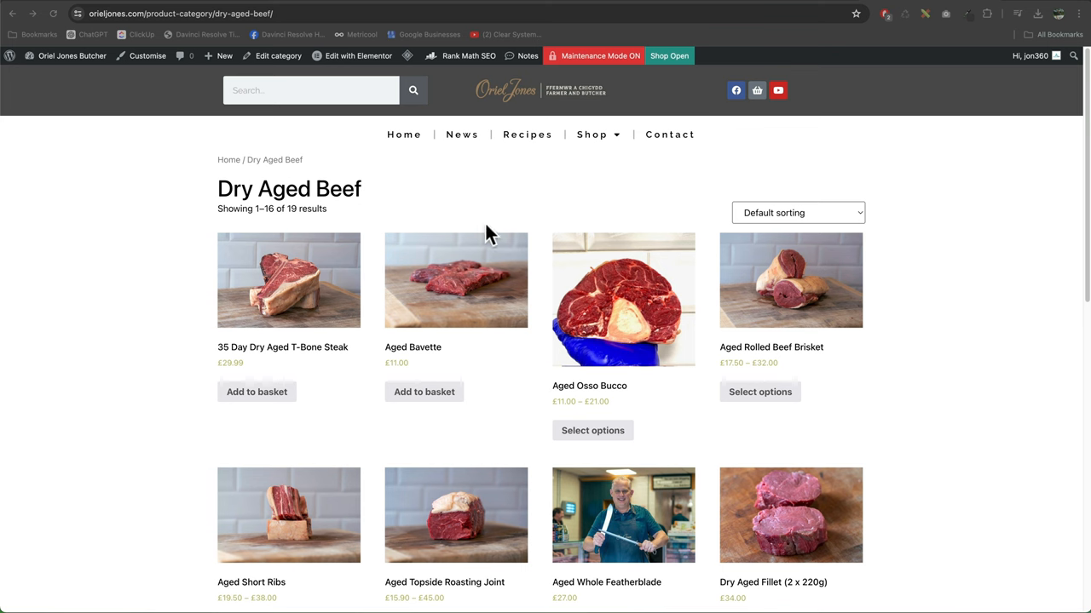
pyautogui.moveTo(365, 214)
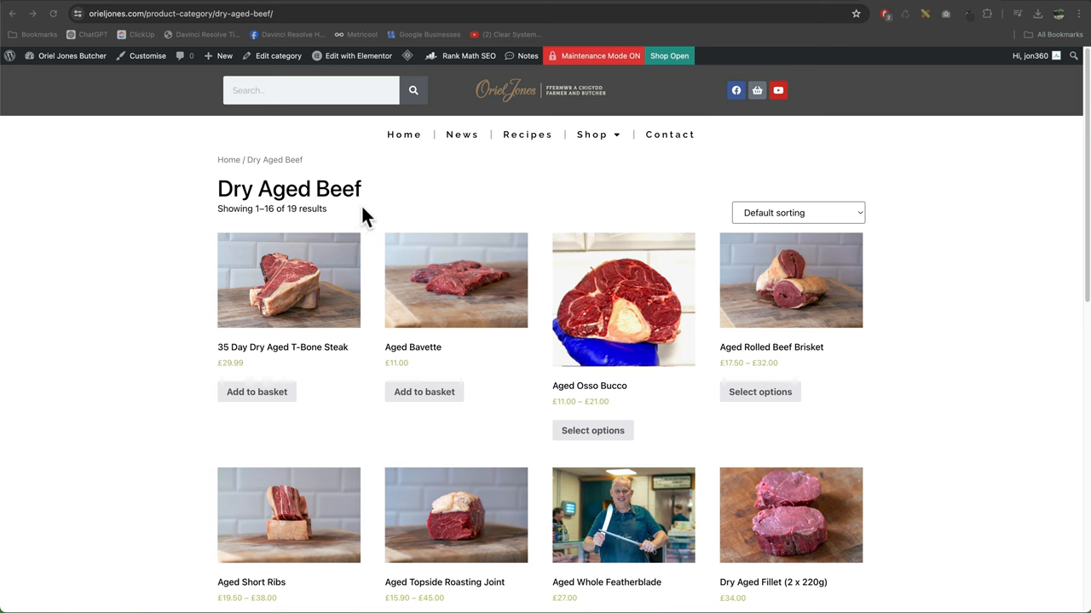
pyautogui.moveTo(314, 409)
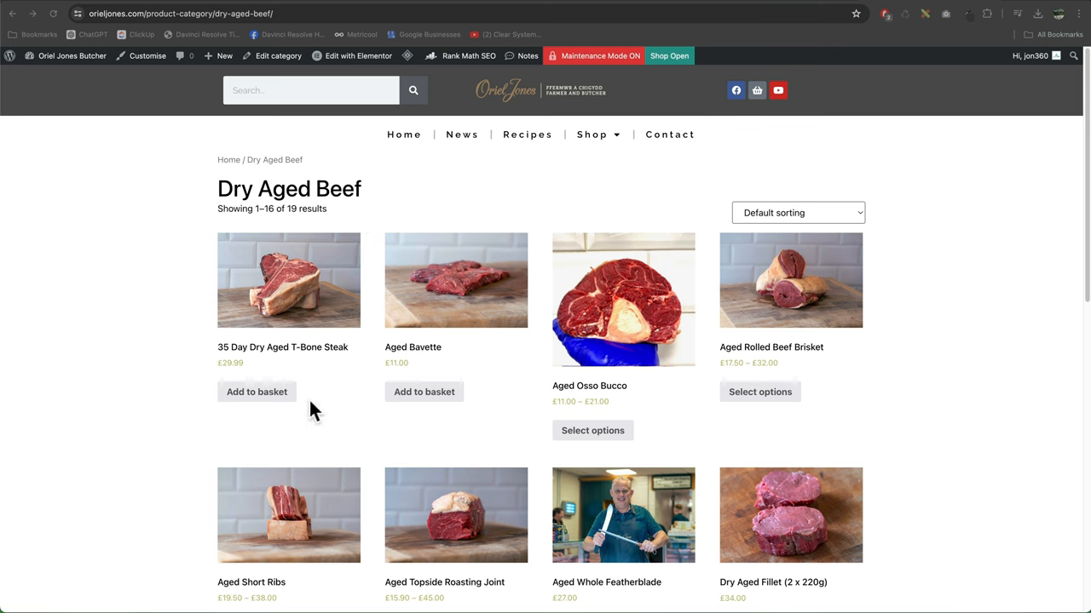
# Add the T-Bone Steak to the basket and select Local pickup, bringing the total to £29.99
pyautogui.click(256, 392)
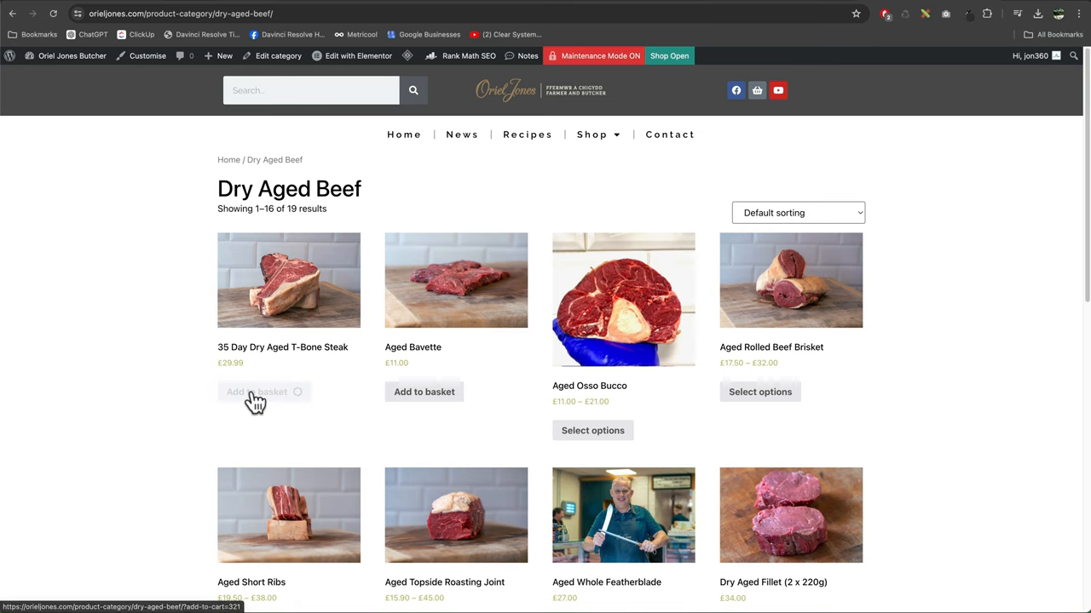
pyautogui.click(256, 392)
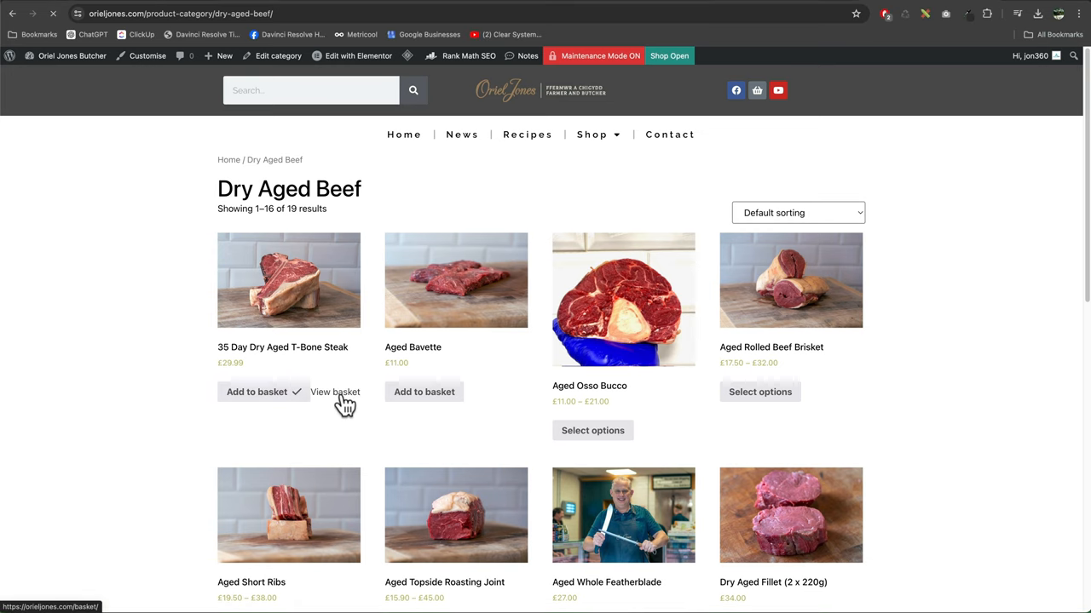
pyautogui.click(334, 392)
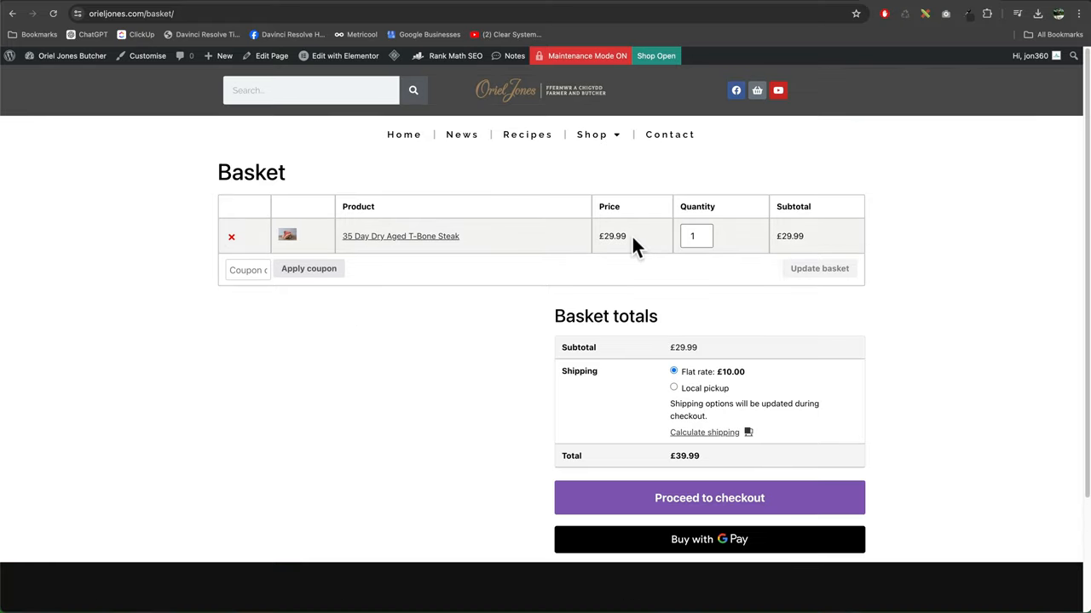
pyautogui.moveTo(747, 382)
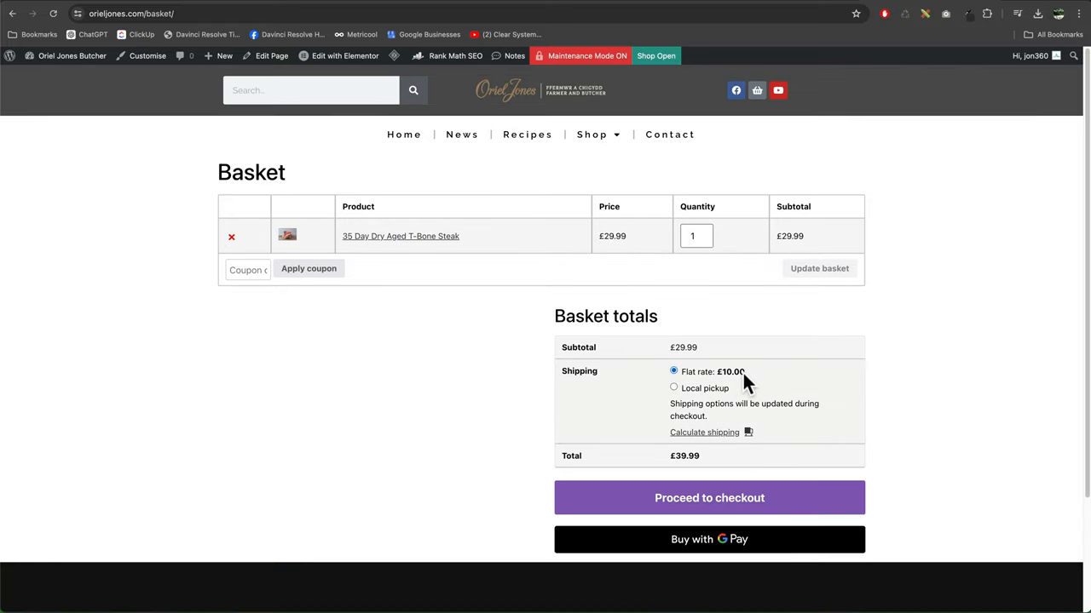
pyautogui.moveTo(700, 468)
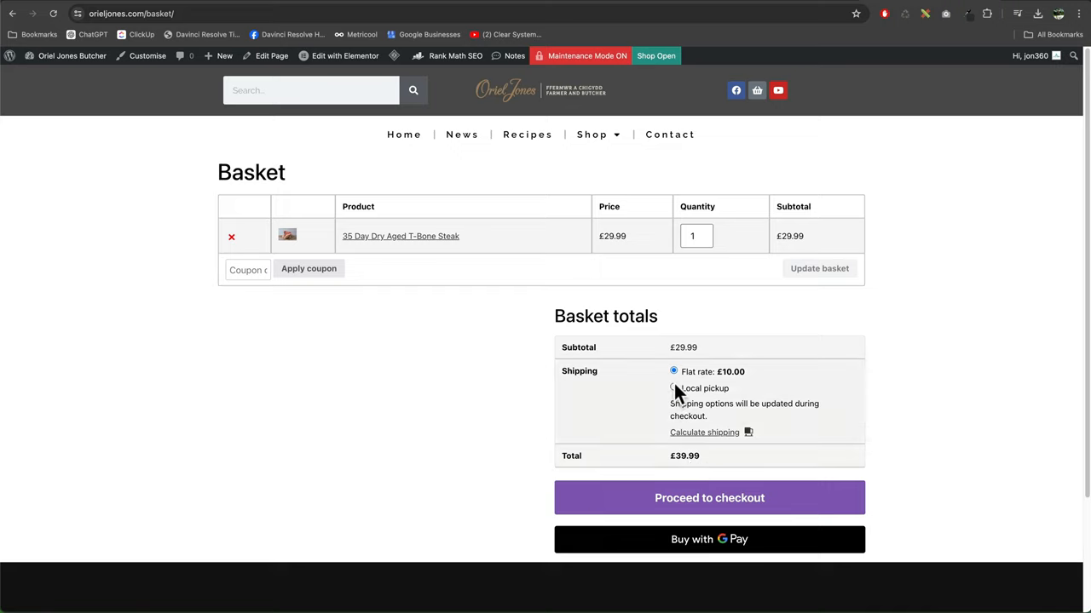
pyautogui.click(675, 388)
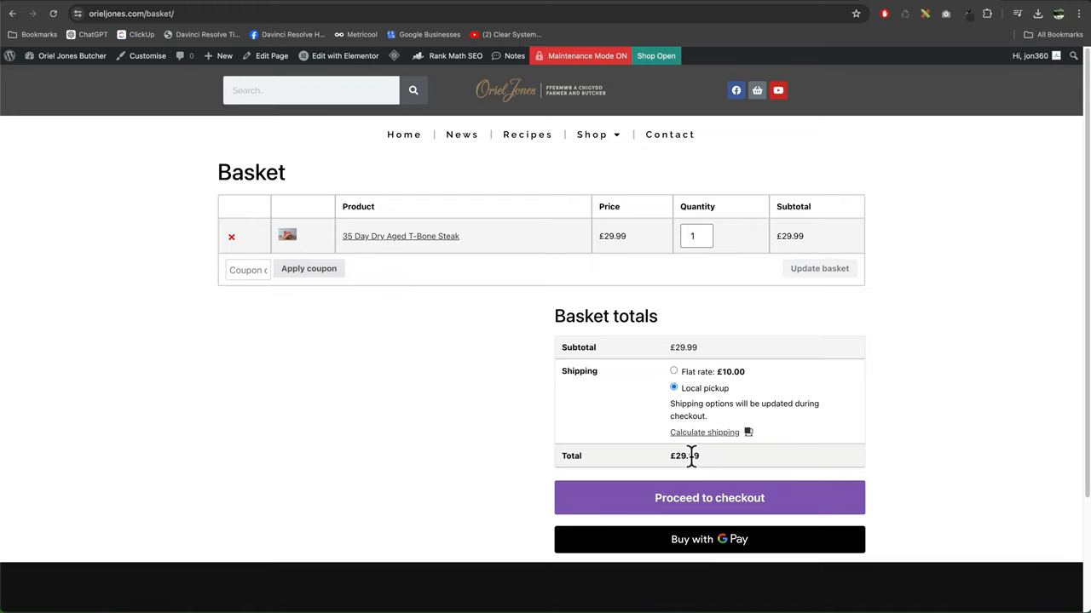
pyautogui.moveTo(680, 261)
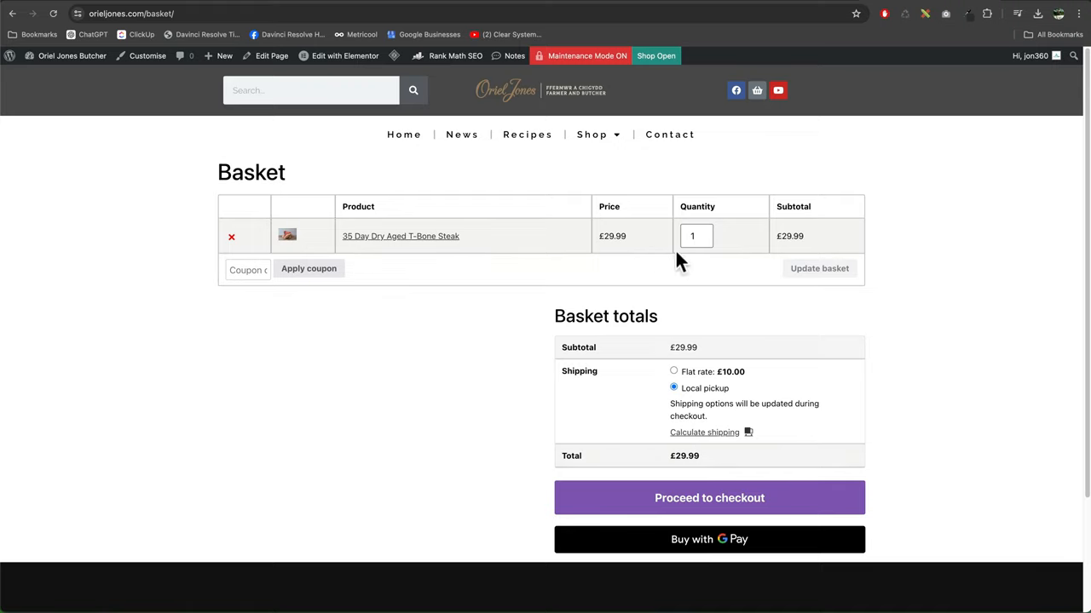
pyautogui.click(232, 236)
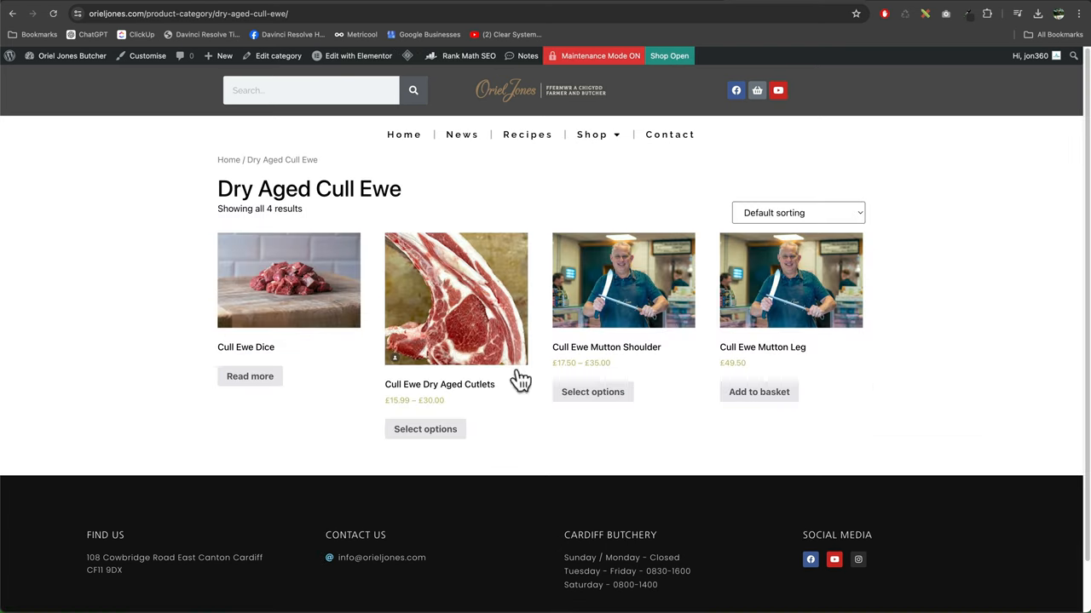
# Add the Cull Ewe Mutton Leg and view the basket totalling £79.49 with flat rate
pyautogui.click(758, 392)
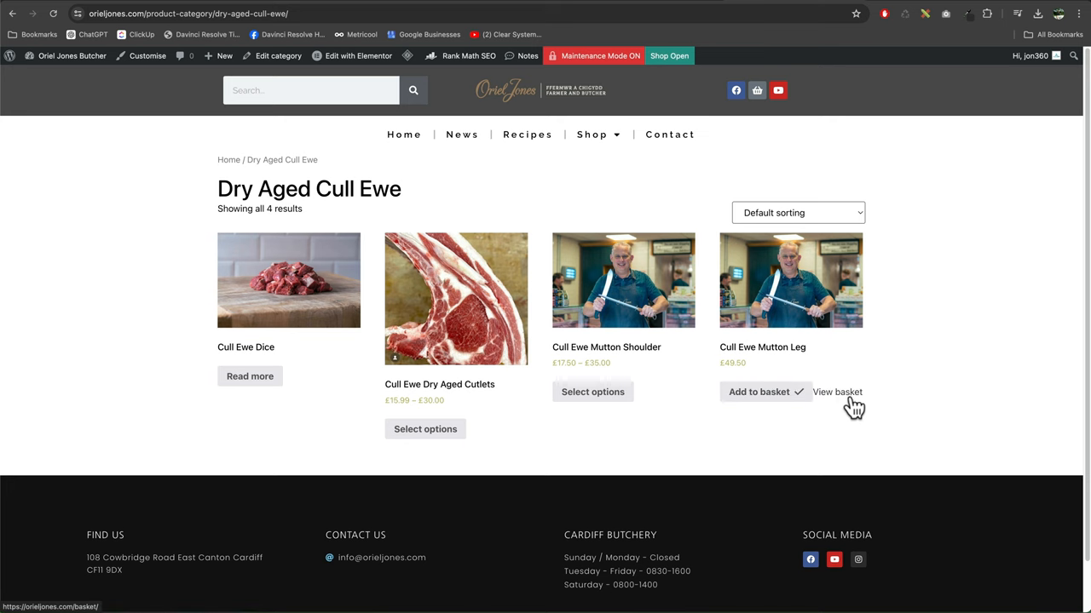
pyautogui.click(839, 392)
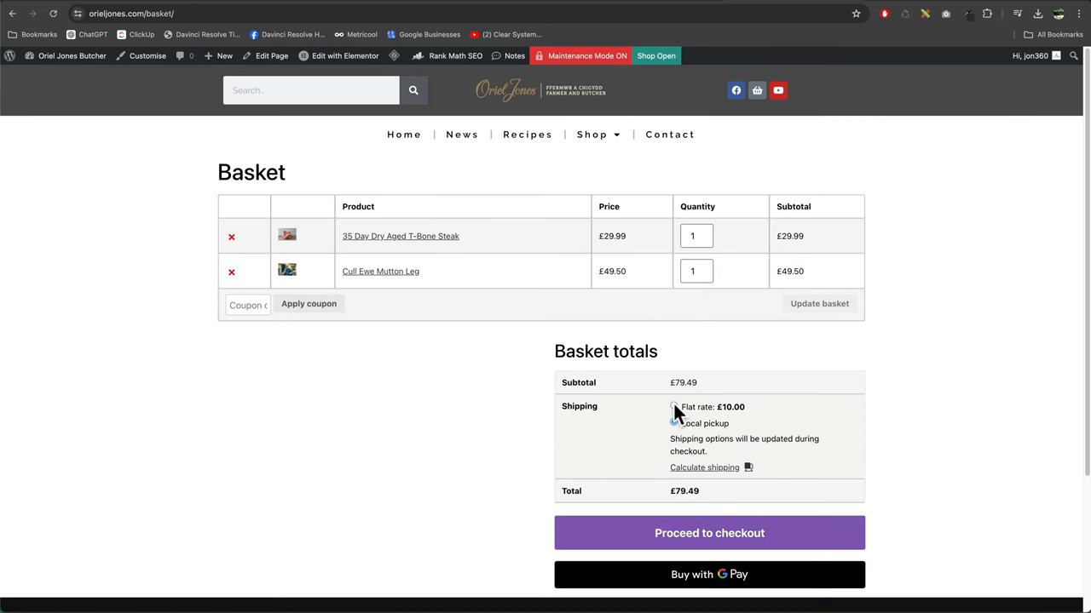
pyautogui.click(673, 405)
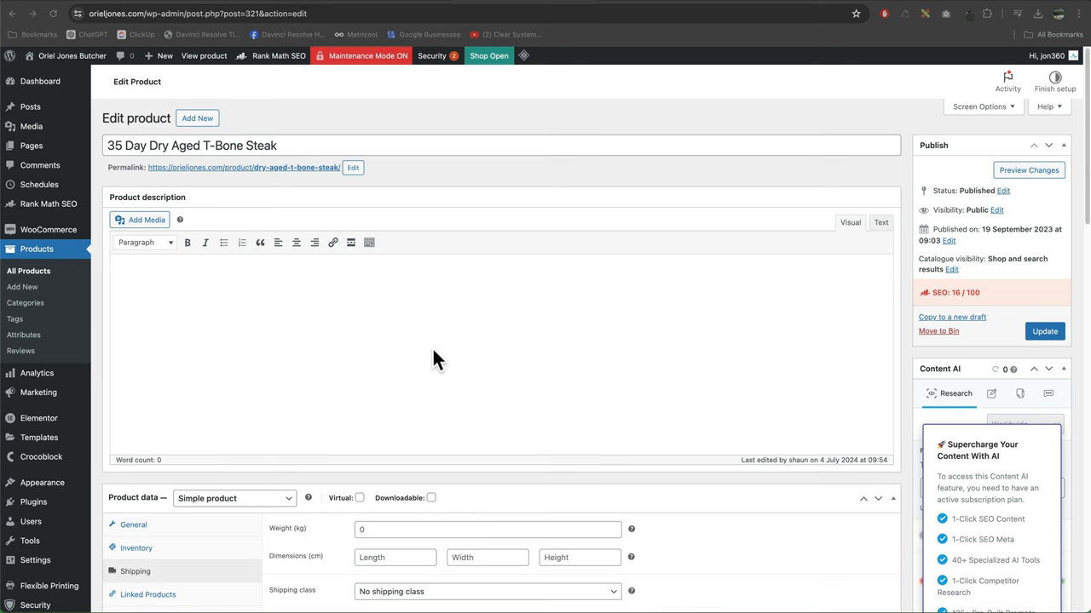
# Scroll to the T-Bone Steak's Product data showing weight 0, no dimensions, no shipping class
pyautogui.scroll(-3)
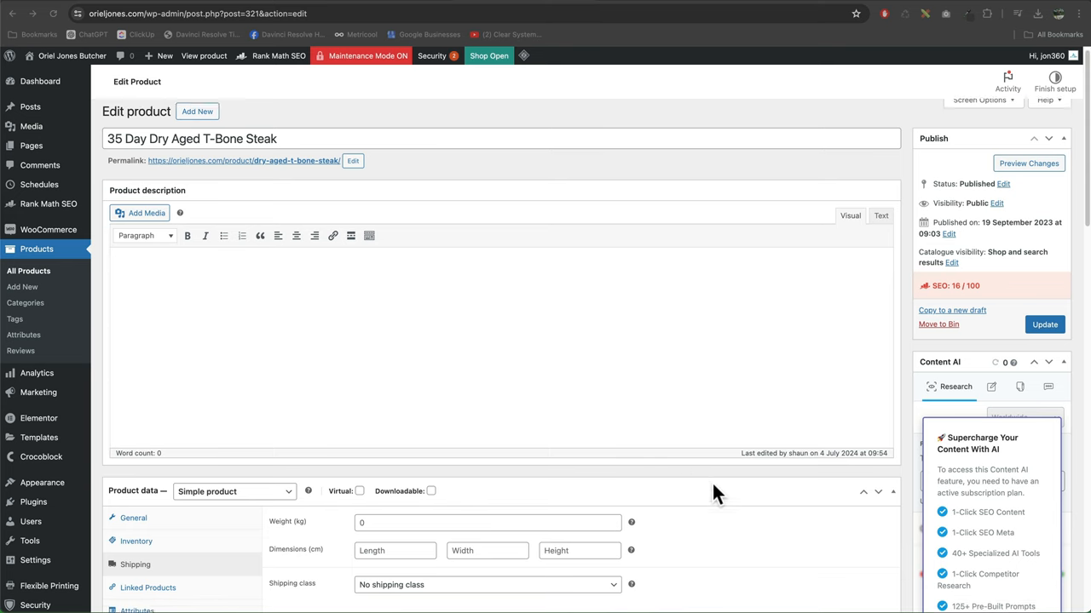
pyautogui.scroll(-3)
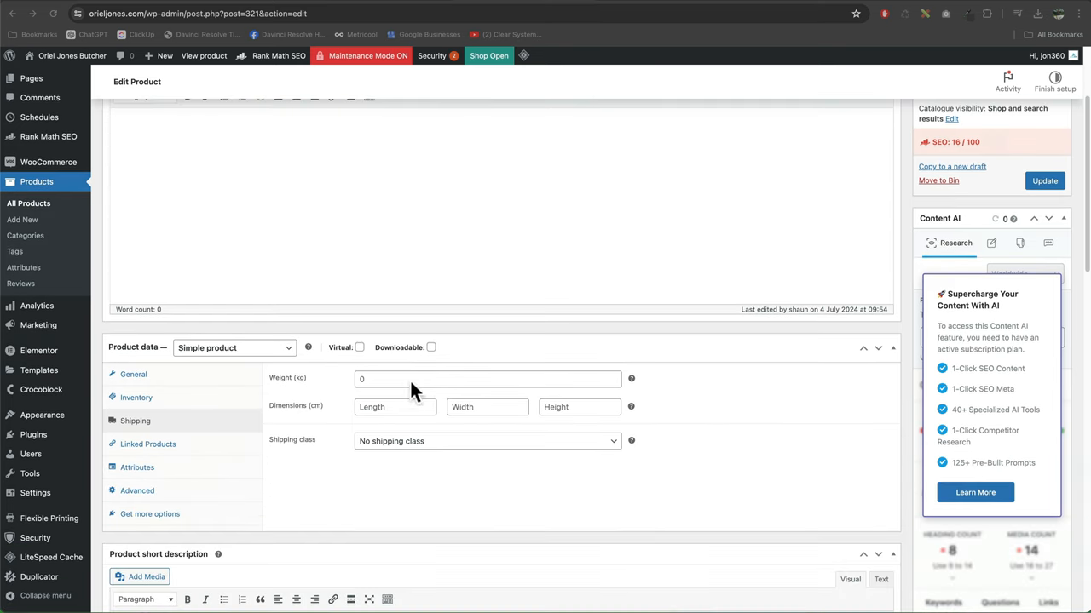
pyautogui.moveTo(491, 491)
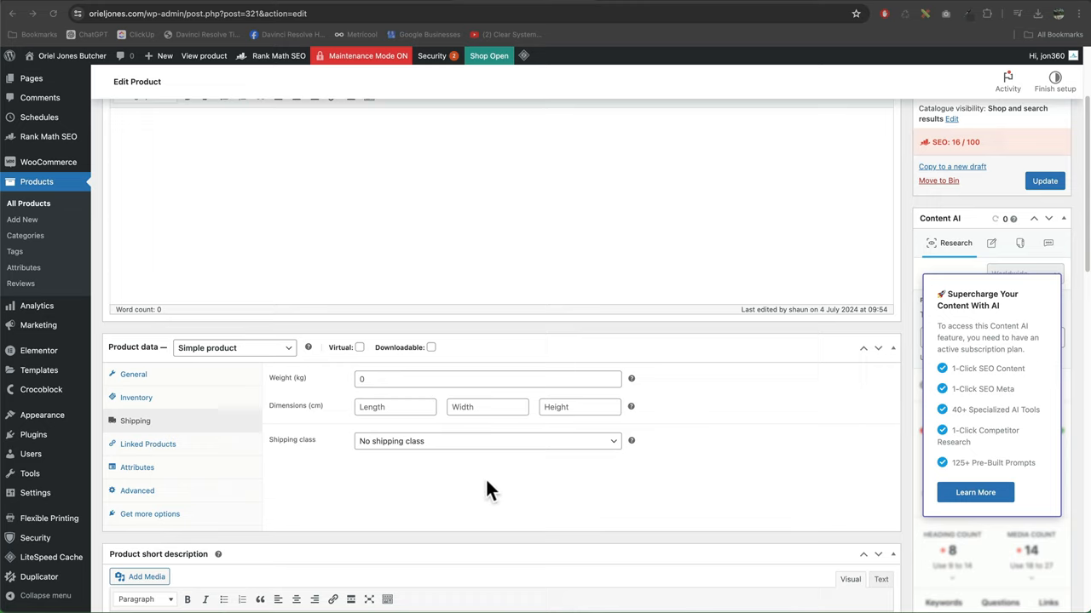